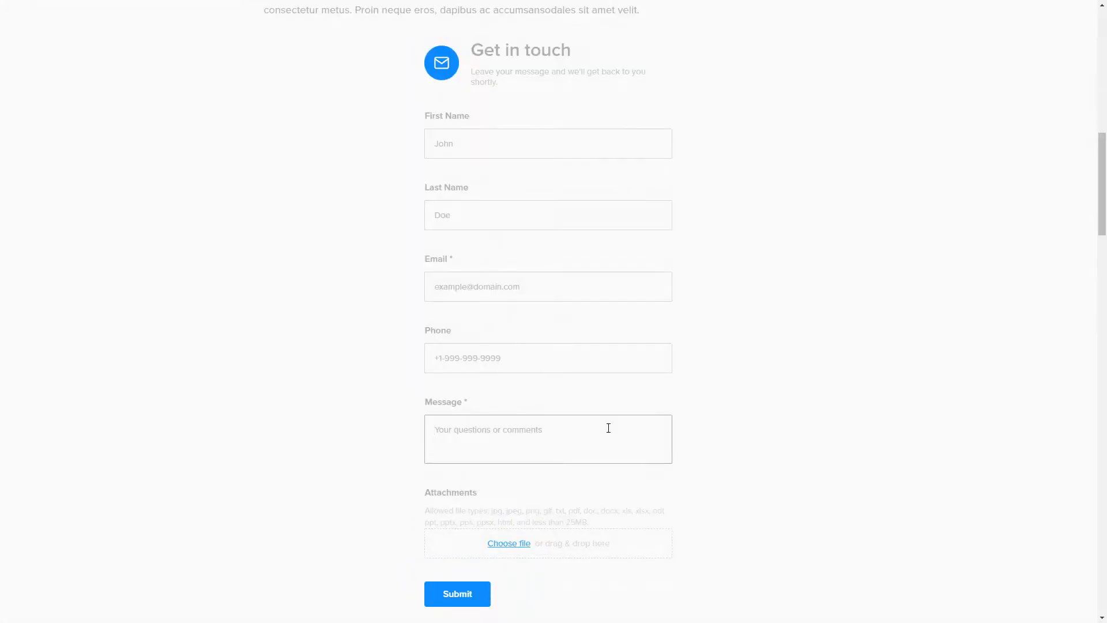
# Step: Type 'Hello!' into the Get in touch form's Message field
pyautogui.write('Hello!')
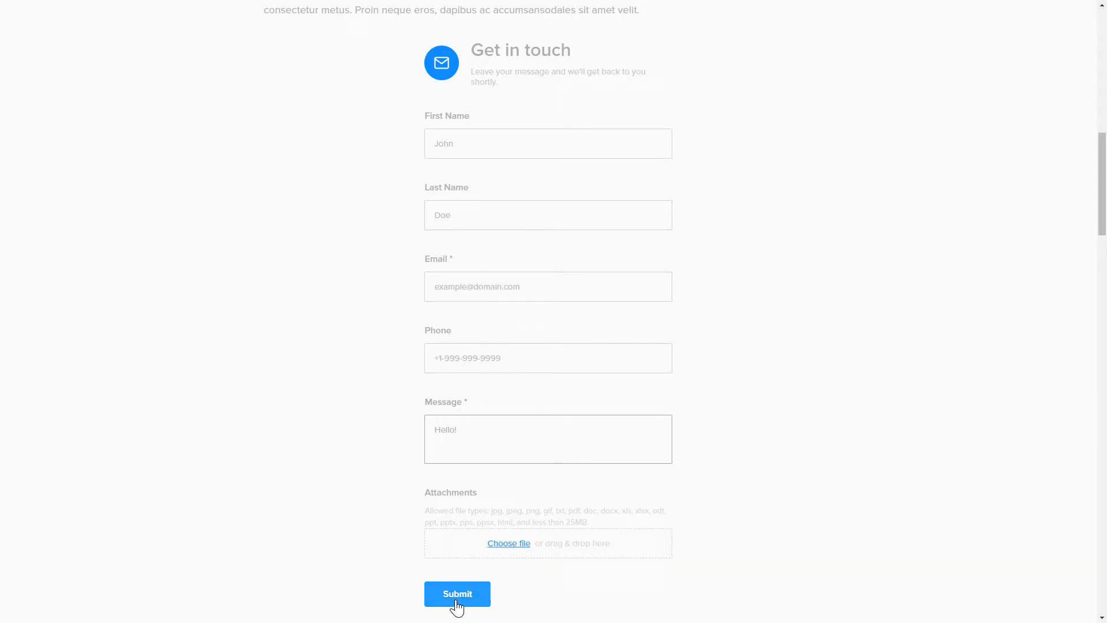
# Step: Send the Hello! message, then go to the Contact Form page under Widgets
pyautogui.click(456, 593)
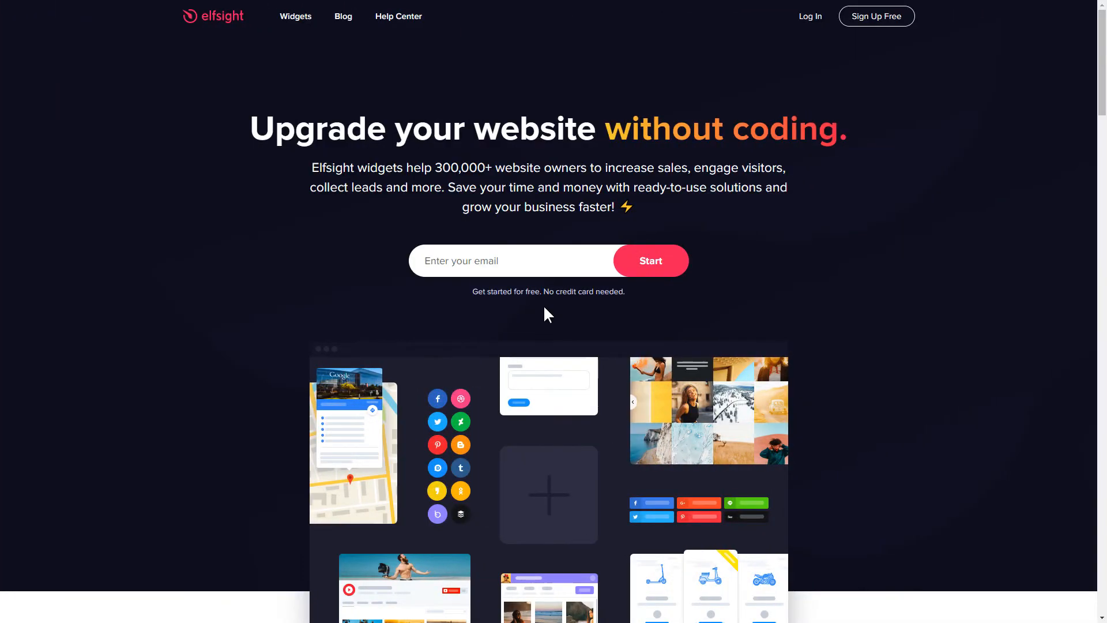
pyautogui.moveTo(425, 164)
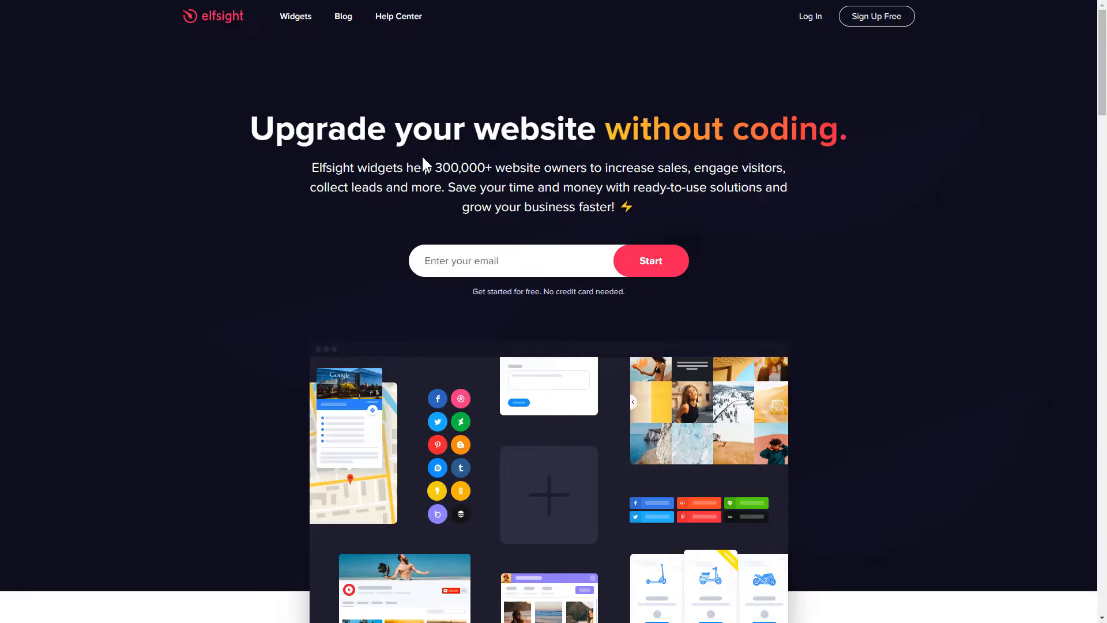
pyautogui.click(295, 16)
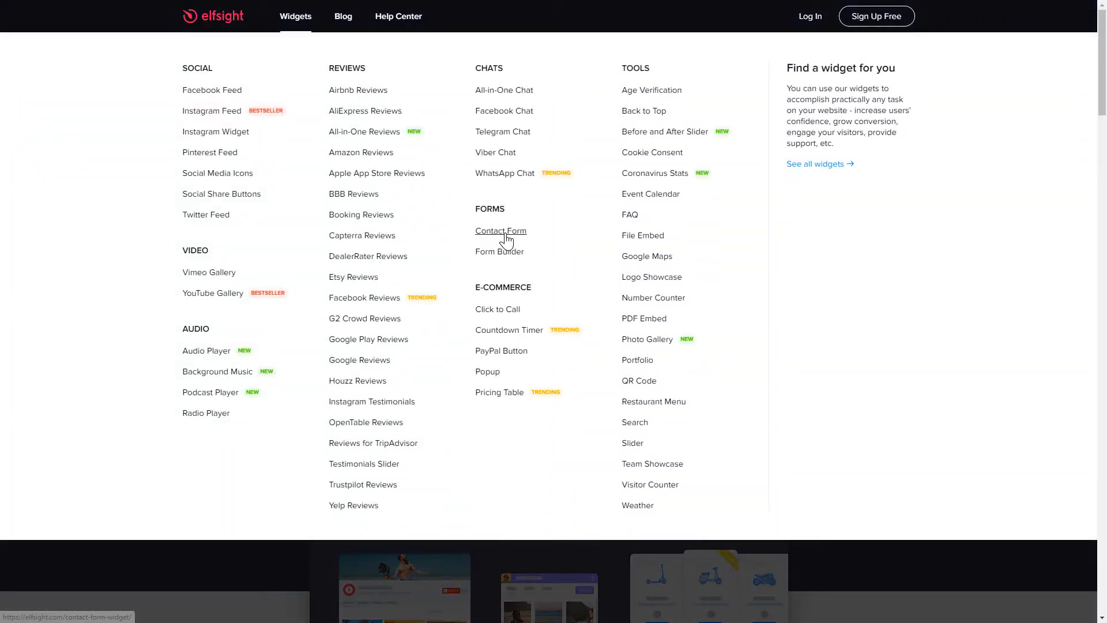
pyautogui.click(500, 231)
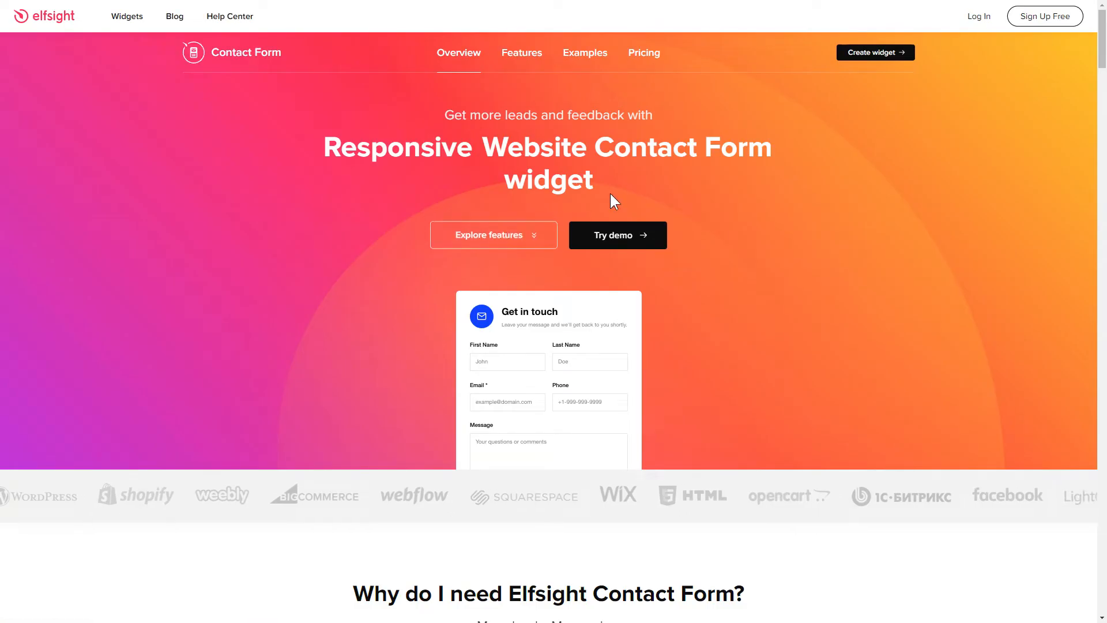
# Step: Create a Contact Form widget, previewing Floating Form but continuing with Simple Form
pyautogui.click(874, 51)
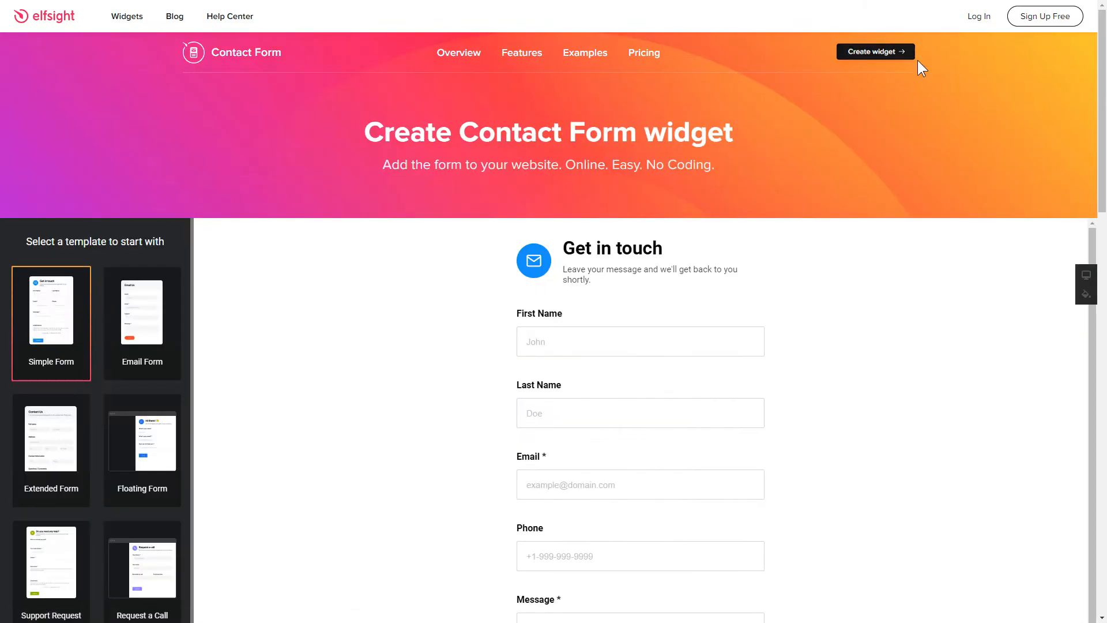
pyautogui.scroll(-3)
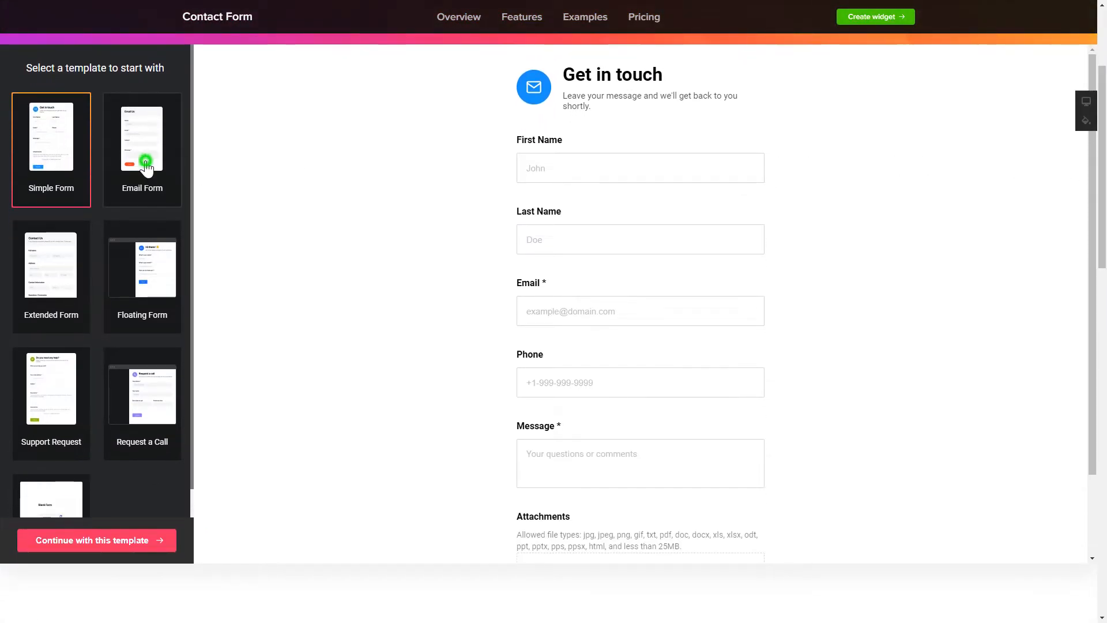
pyautogui.click(141, 268)
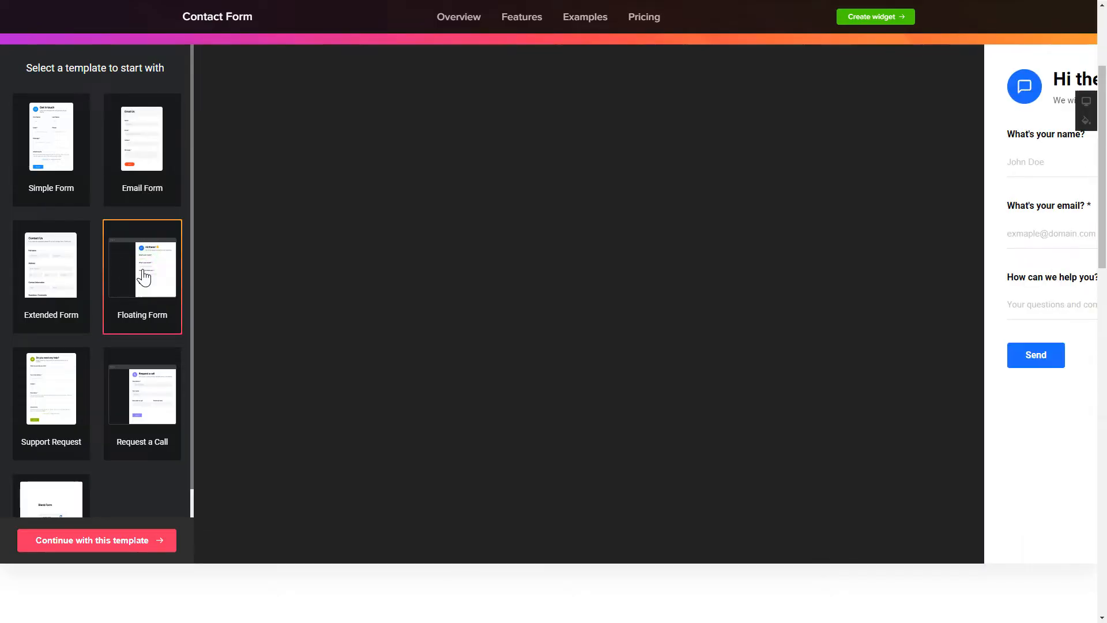
pyautogui.click(51, 135)
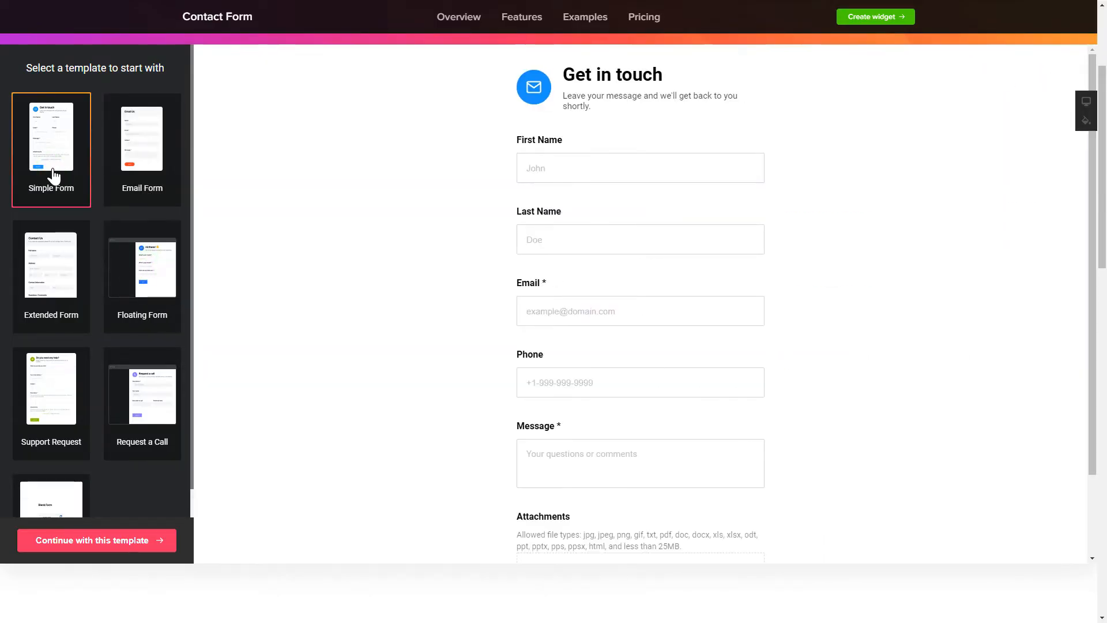
pyautogui.click(97, 540)
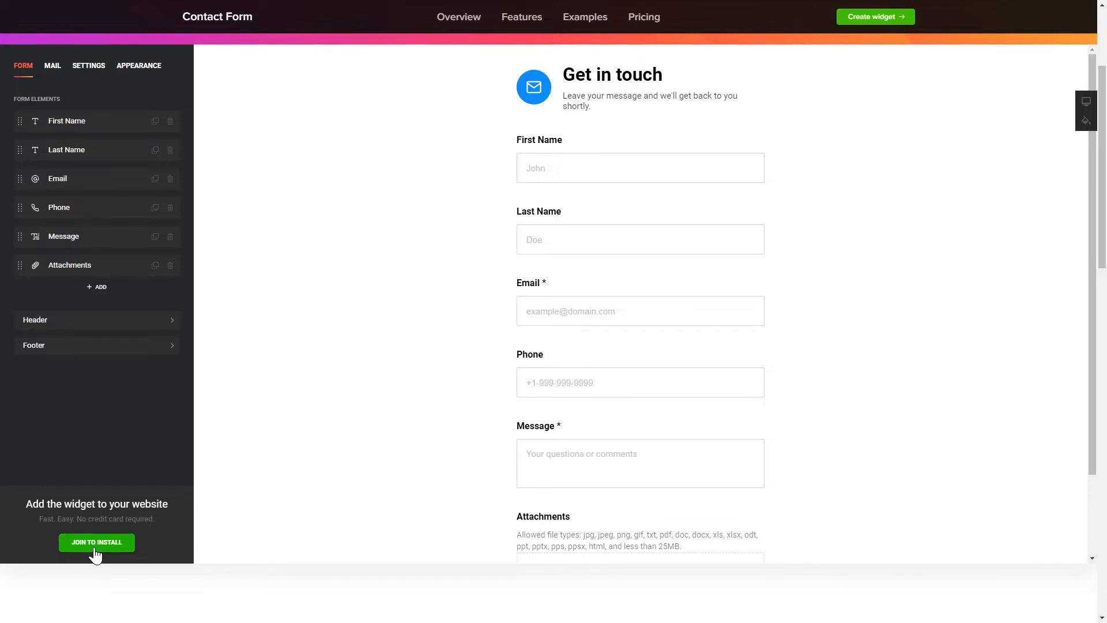
pyautogui.click(67, 121)
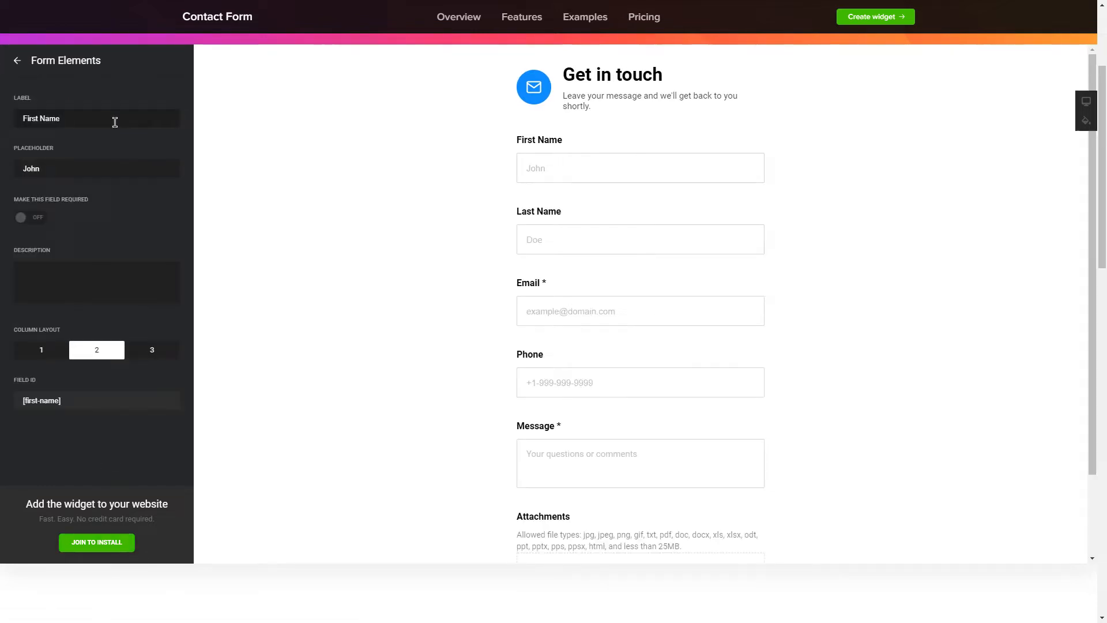
pyautogui.click(17, 60)
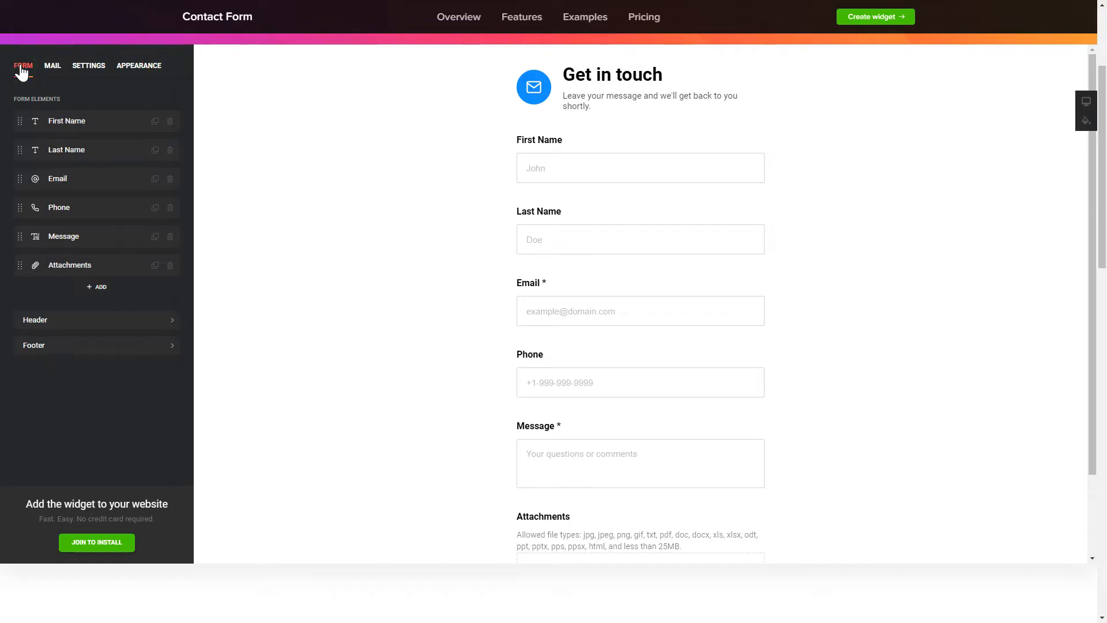
pyautogui.click(51, 65)
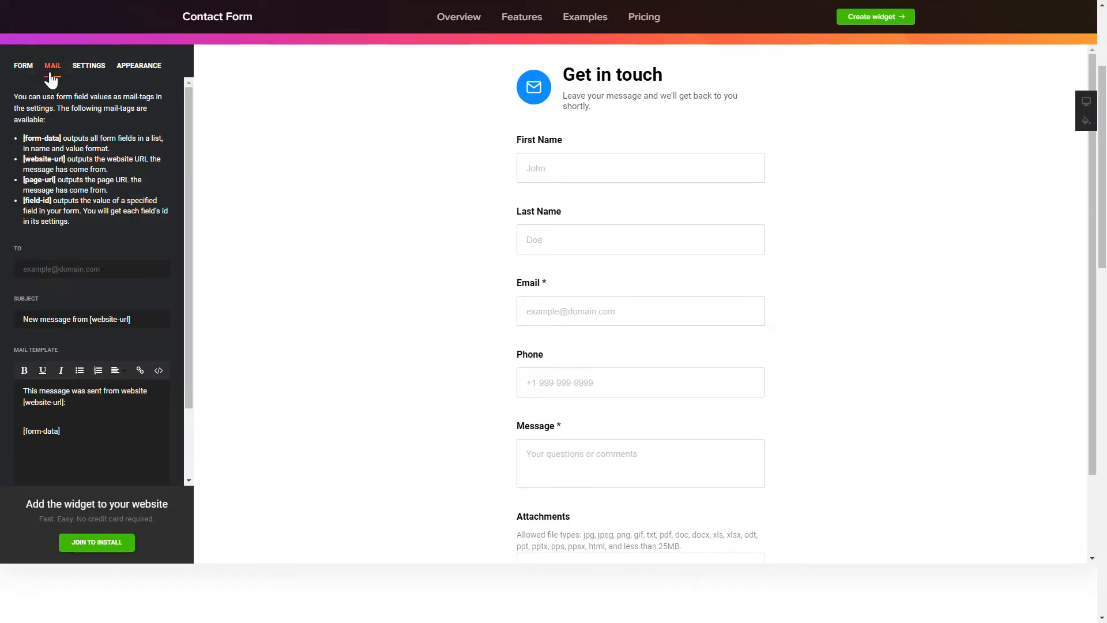
pyautogui.moveTo(76, 78)
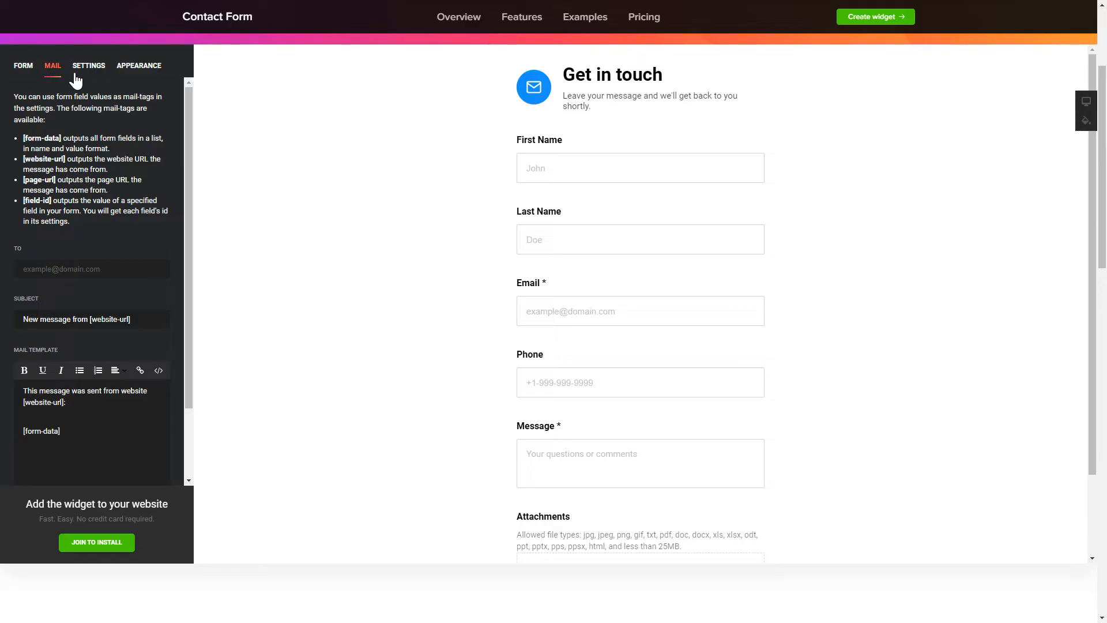
pyautogui.click(89, 65)
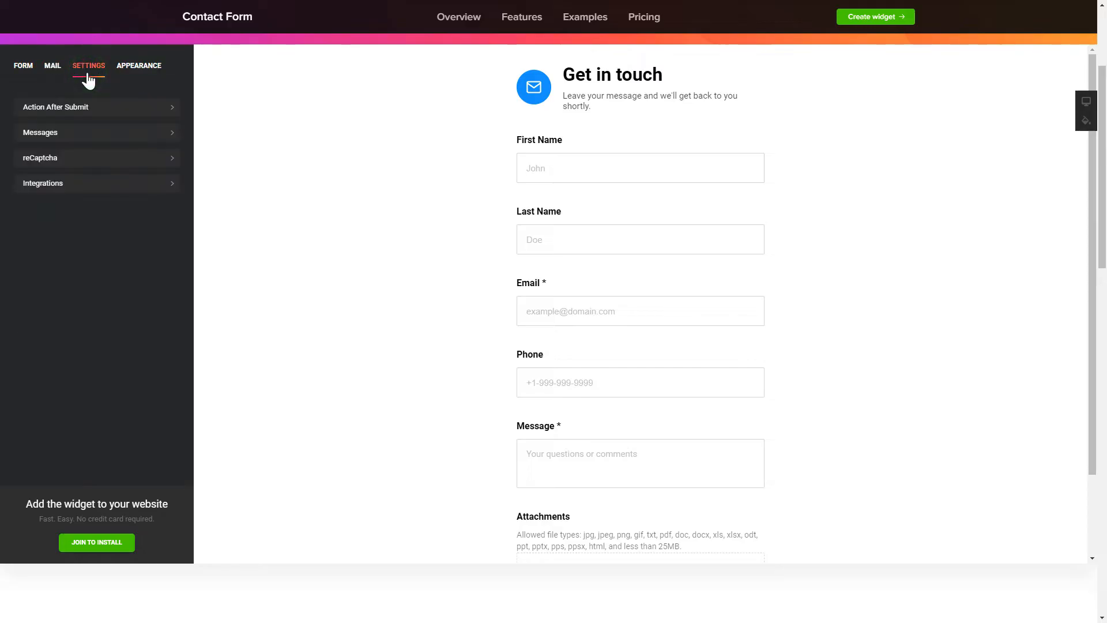
pyautogui.click(139, 65)
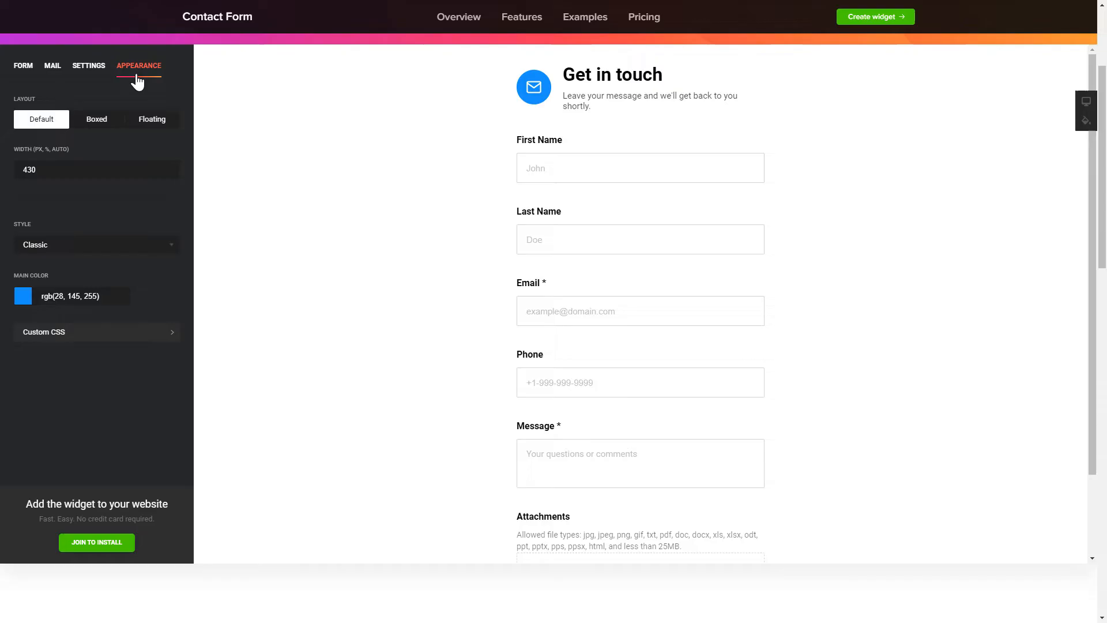
pyautogui.click(23, 65)
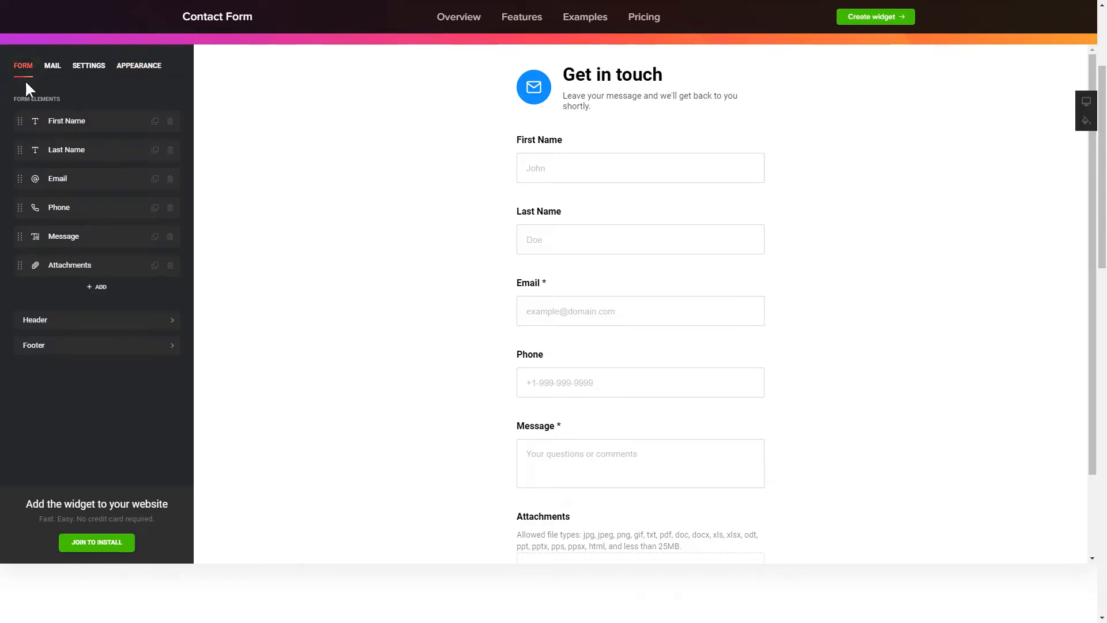
# Step: Sign up for an Elfsight account with 'example' details and save the widget
pyautogui.click(97, 542)
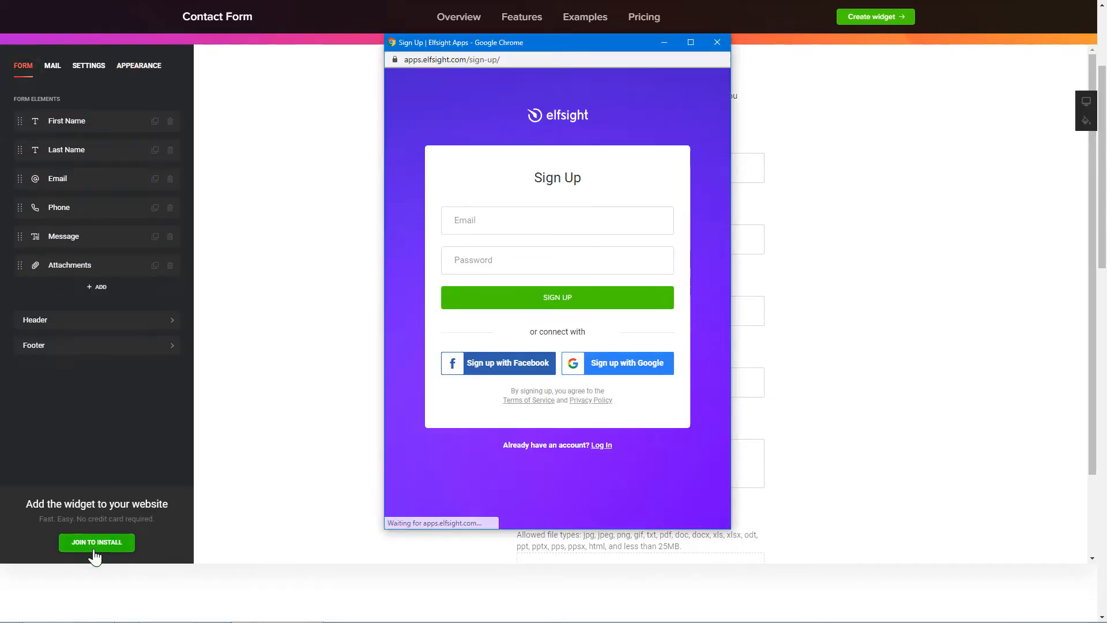
pyautogui.write('example@elfsight.com')
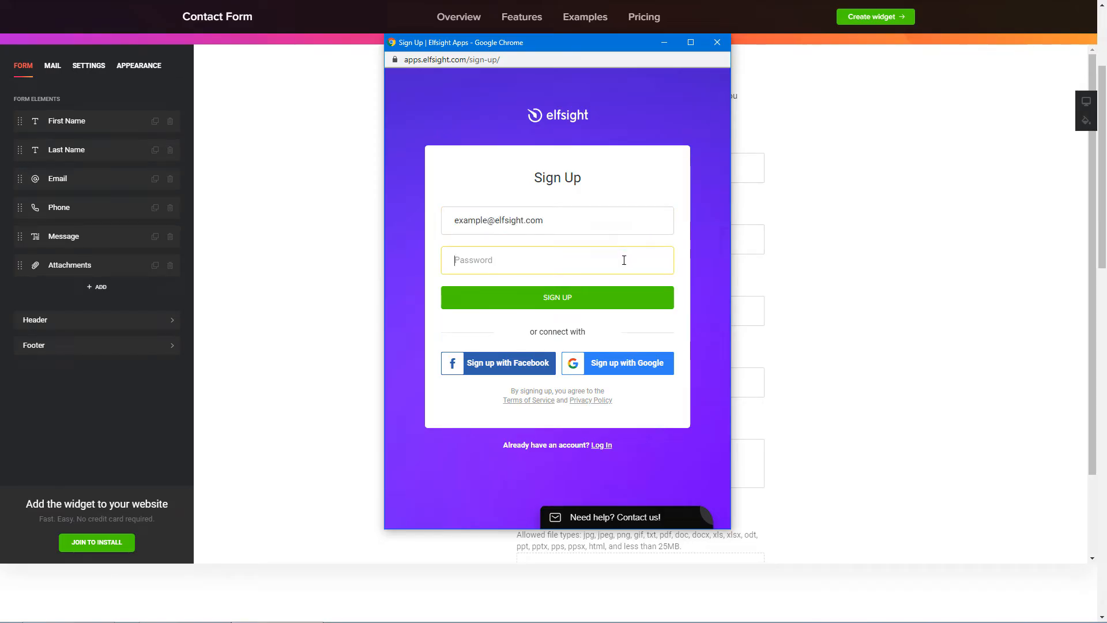
pyautogui.click(557, 298)
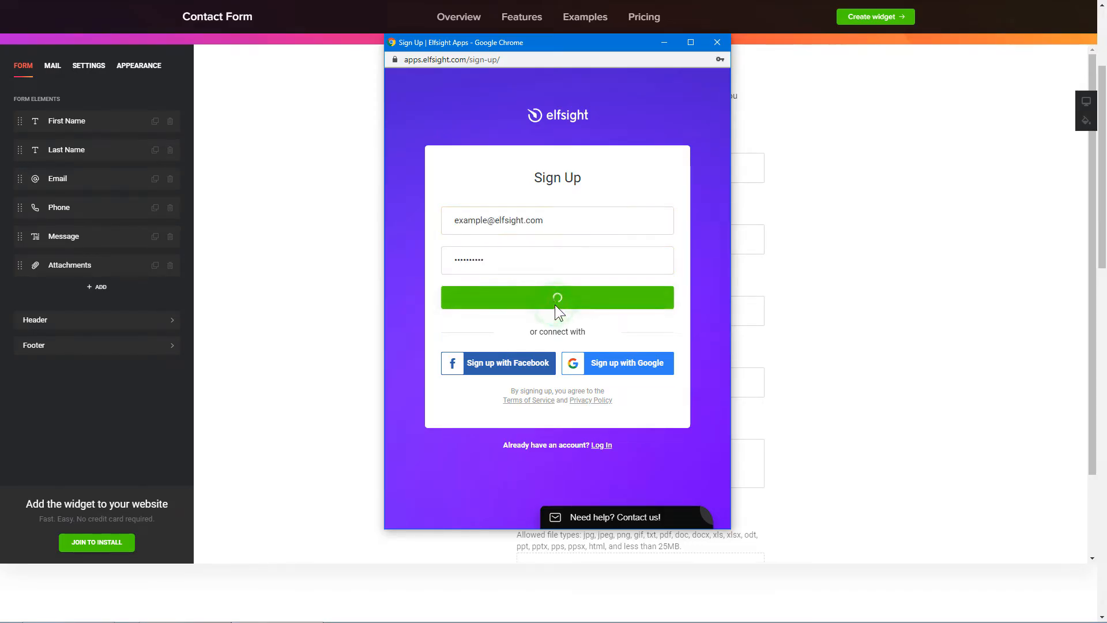
pyautogui.click(557, 296)
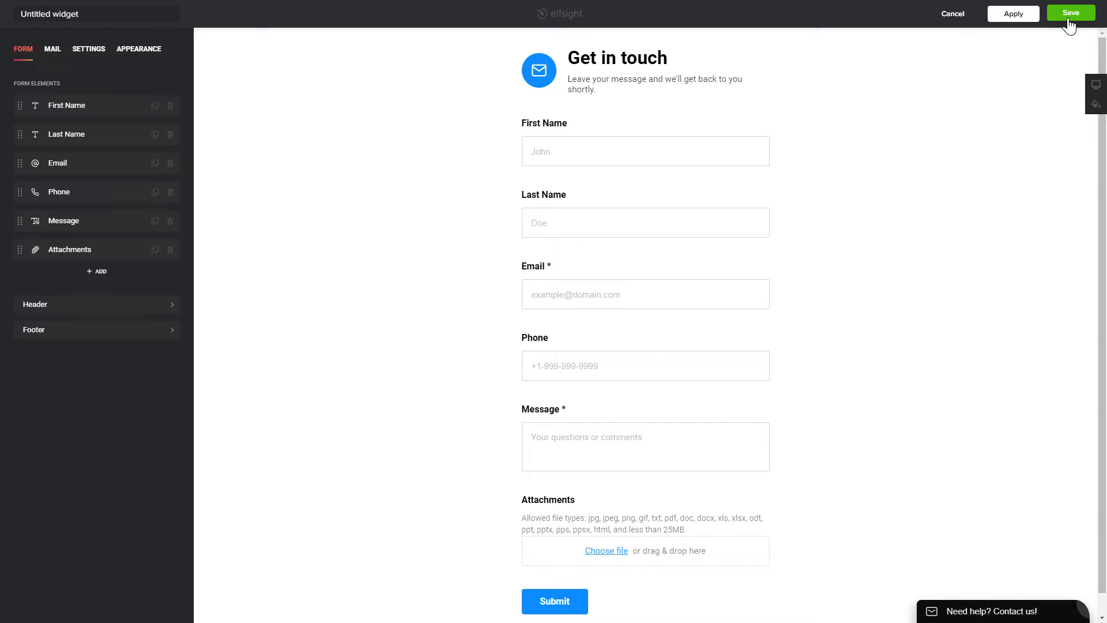
pyautogui.click(1070, 12)
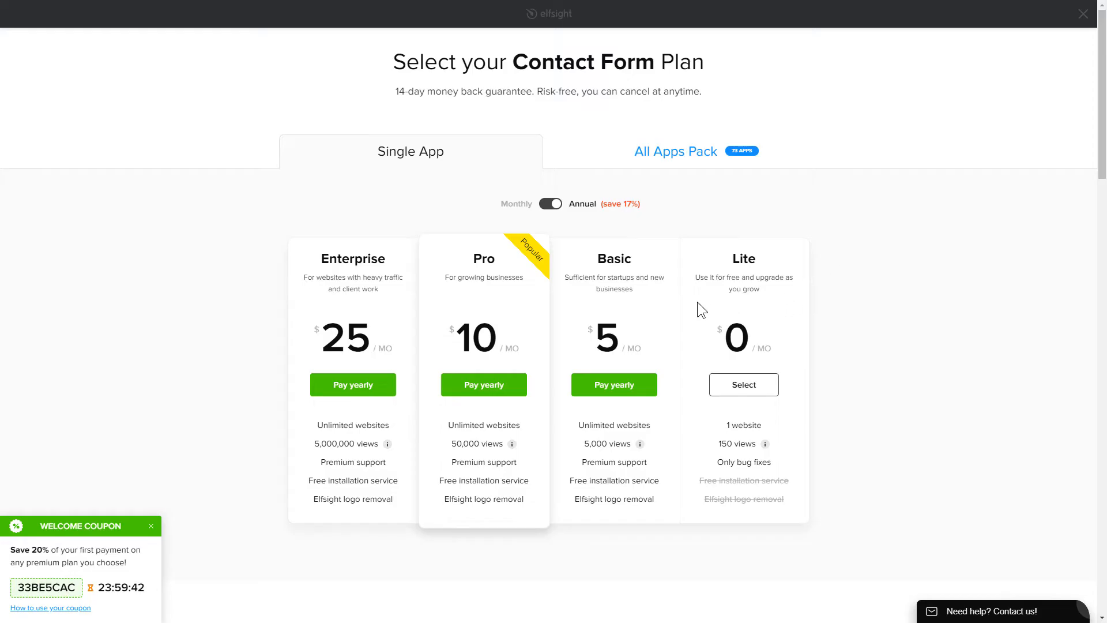
pyautogui.moveTo(230, 334)
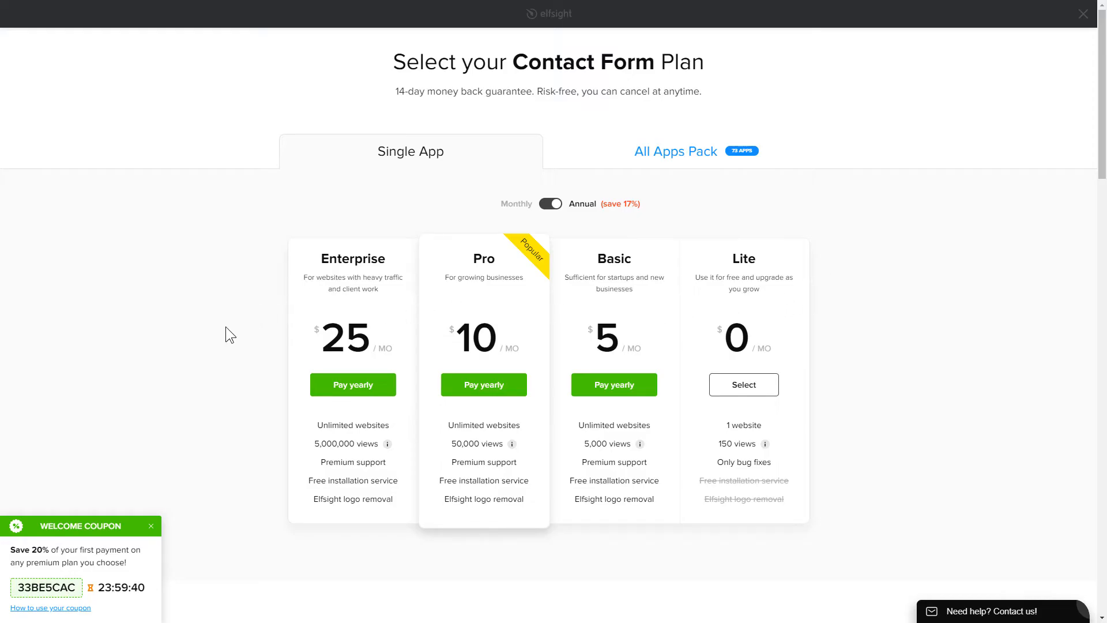
pyautogui.moveTo(137, 529)
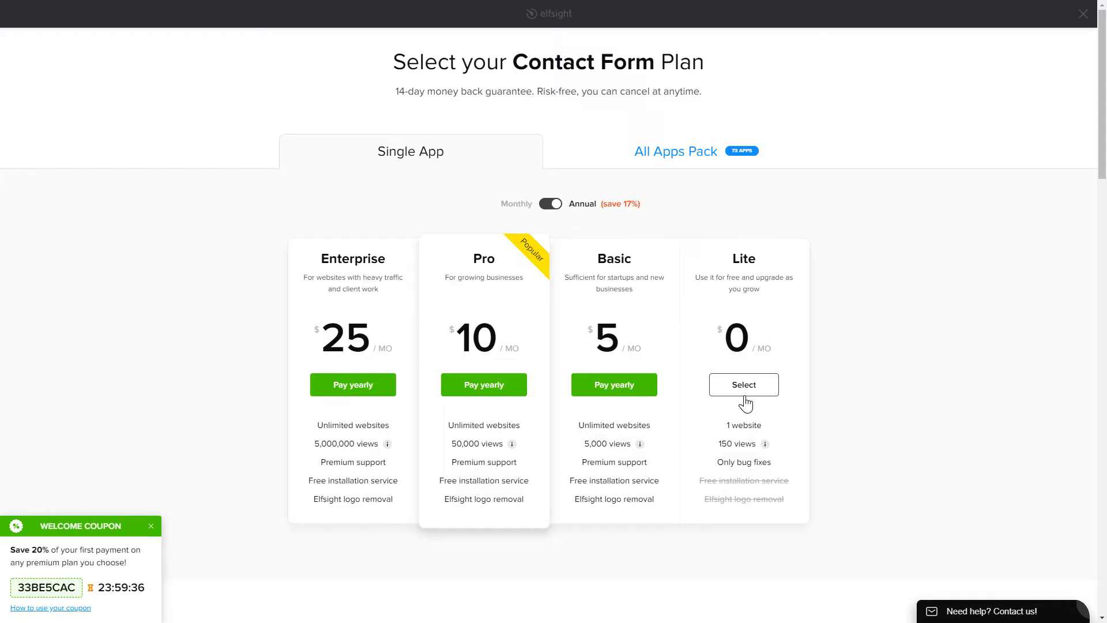
# Step: Select the free Lite plan and copy the widget's install code
pyautogui.click(743, 384)
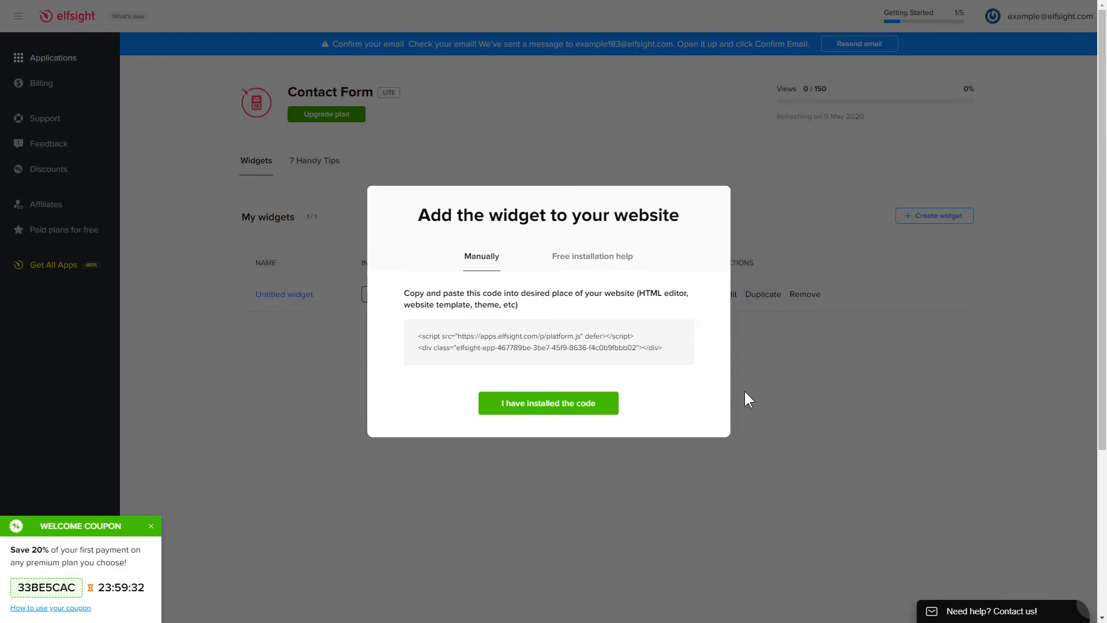
pyautogui.click(547, 342)
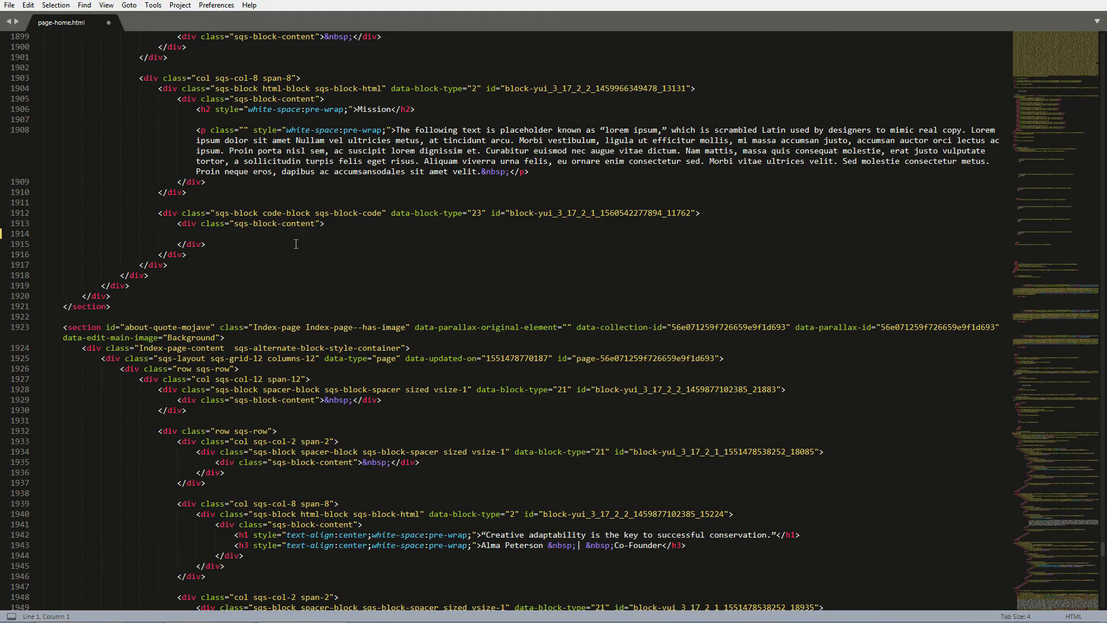
# Step: Paste the install code into the empty sqs-block-content line and save page-home.html
pyautogui.rightClick(296, 243)
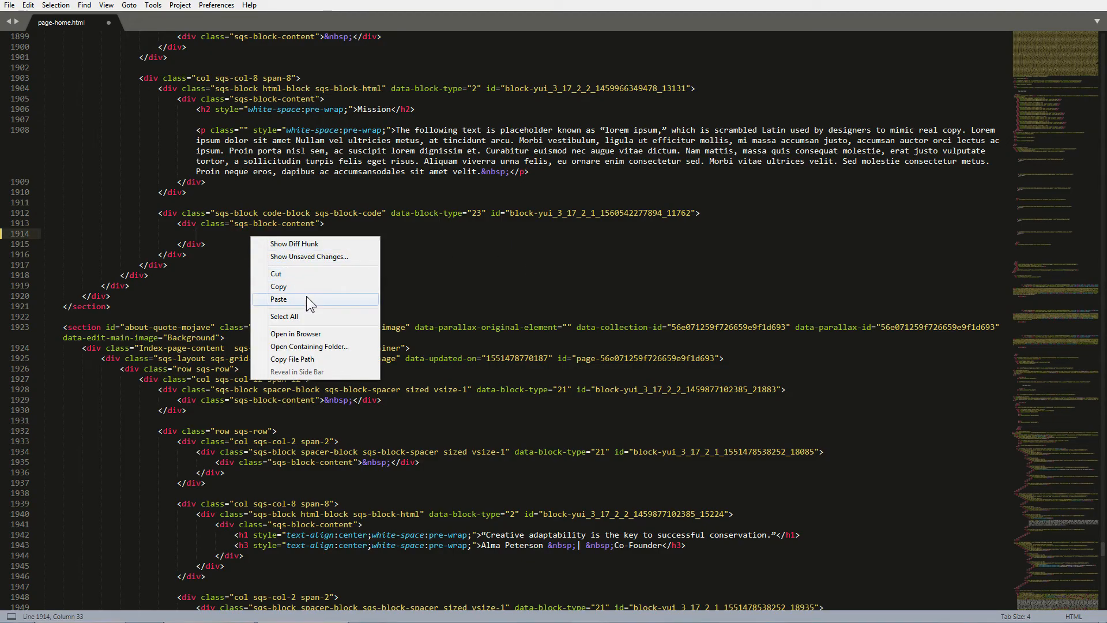
pyautogui.click(278, 298)
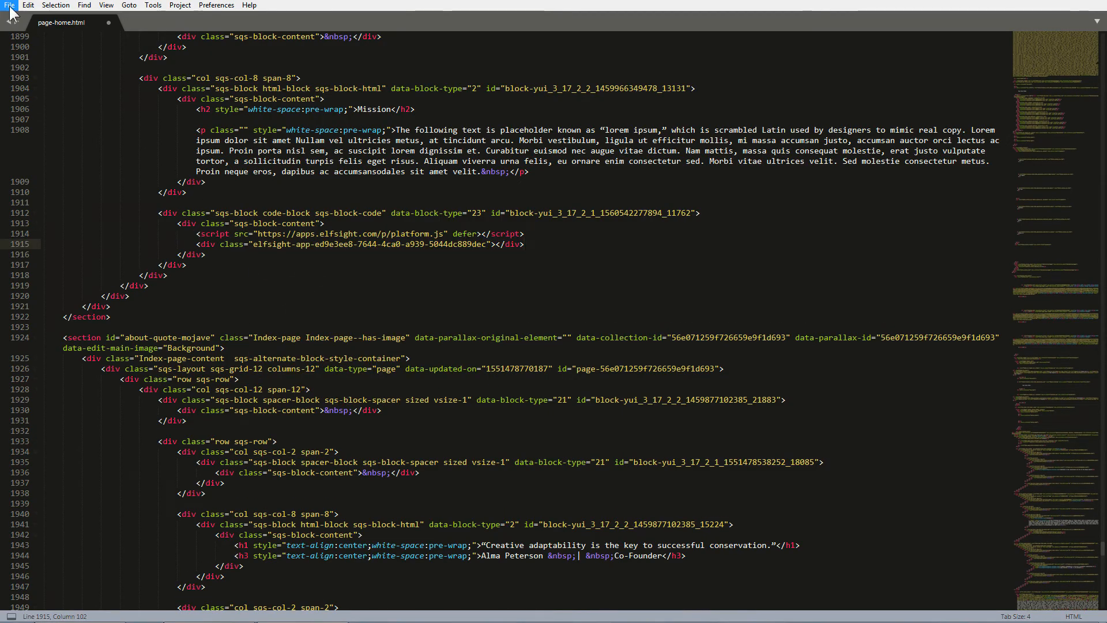
pyautogui.press('ctrl+s')
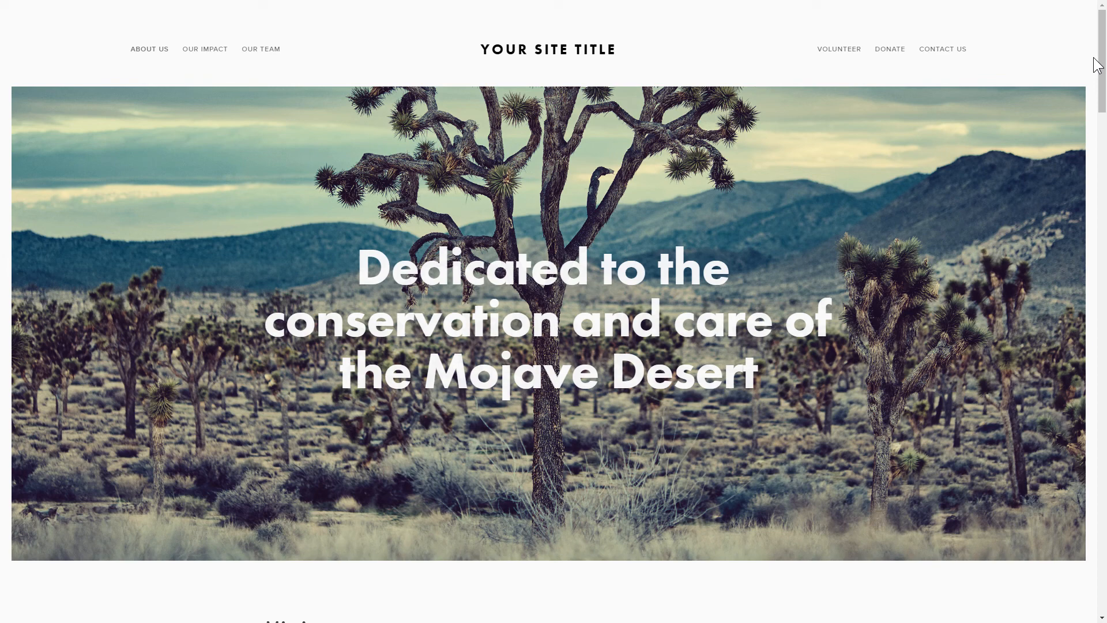
# Step: Scroll to the embedded Get in touch form and type 'Hello!' in Message
pyautogui.scroll(-3)
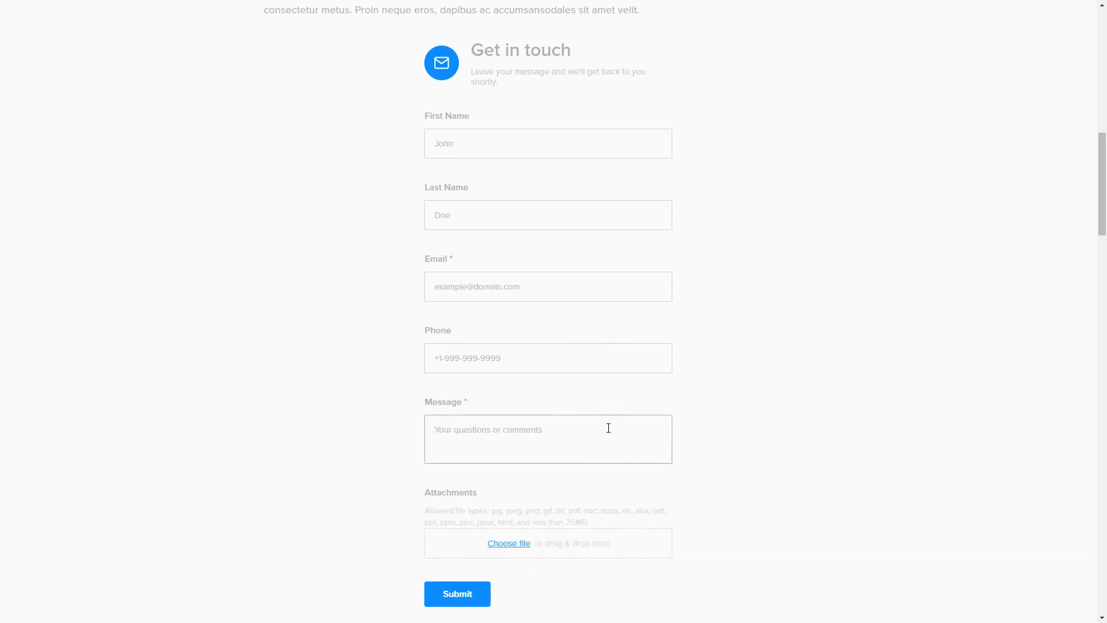
pyautogui.write('Hello!')
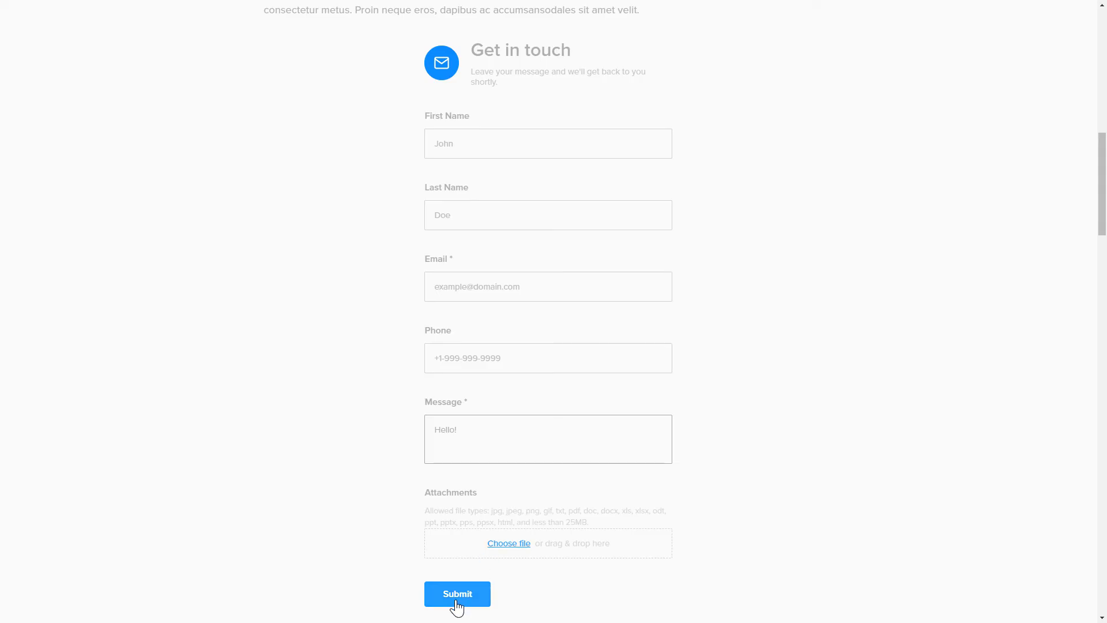